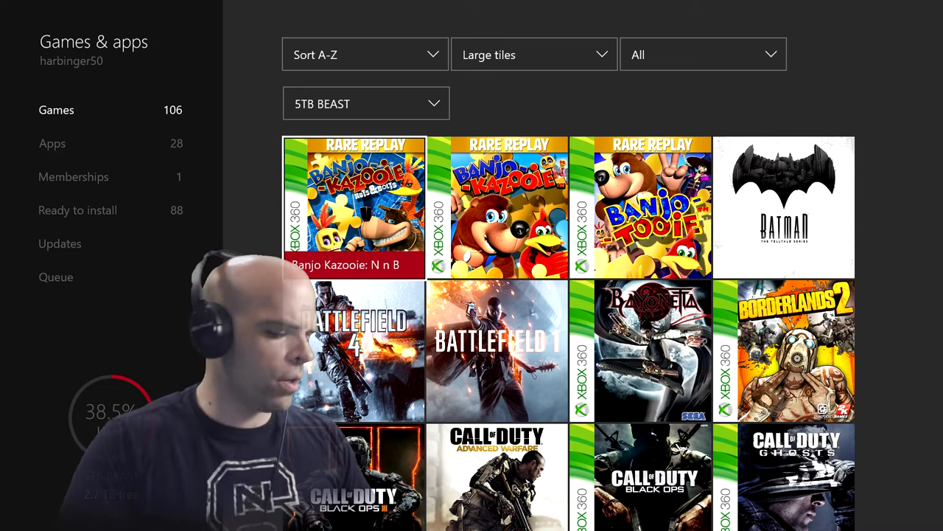
Remove the Banjo Kazooie: N n B tile from the STB BEAST drive's games via its options menu
left_click(353, 206)
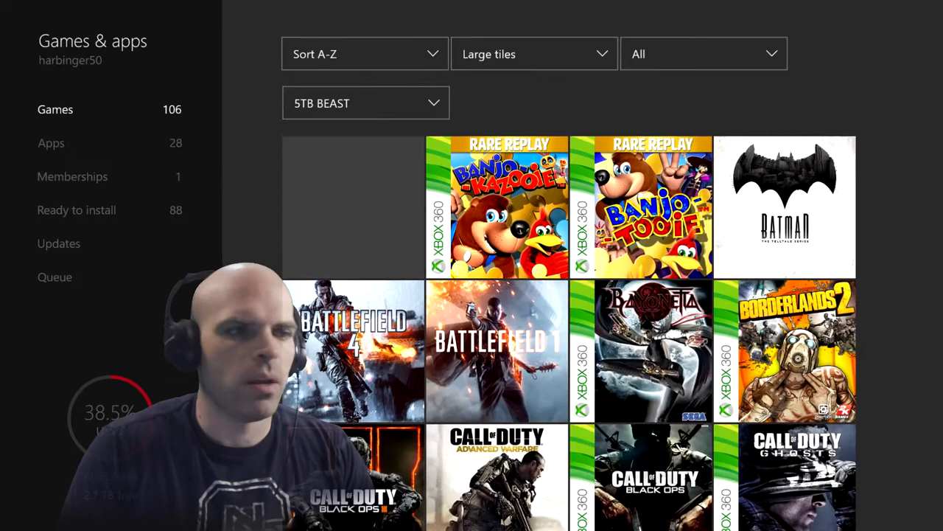
left_click(365, 103)
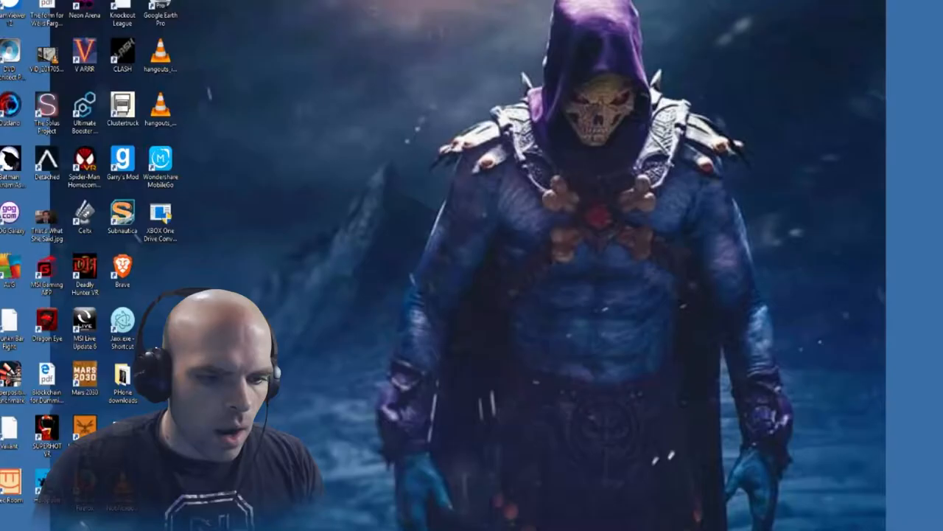
left_click(160, 222)
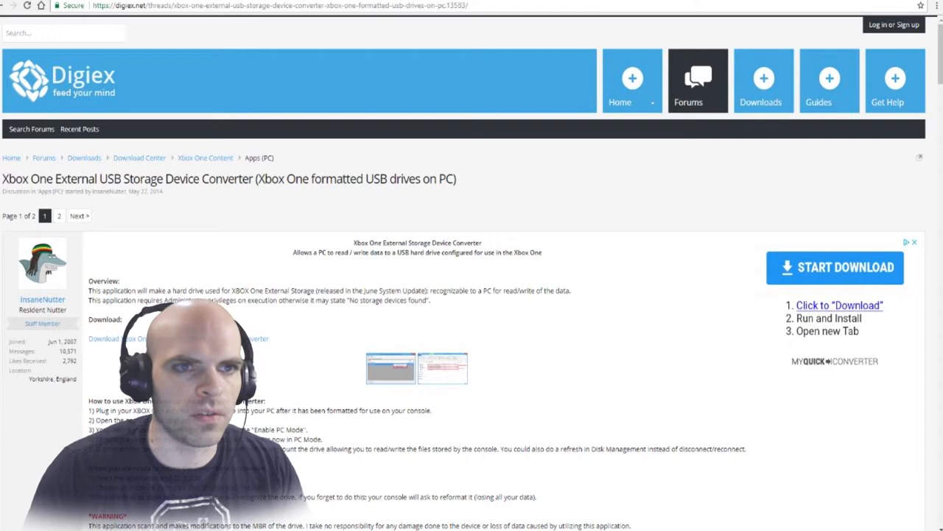
Read the converter's usage instructions in the Digiex thread, then close the browser page
scroll("down", 3)
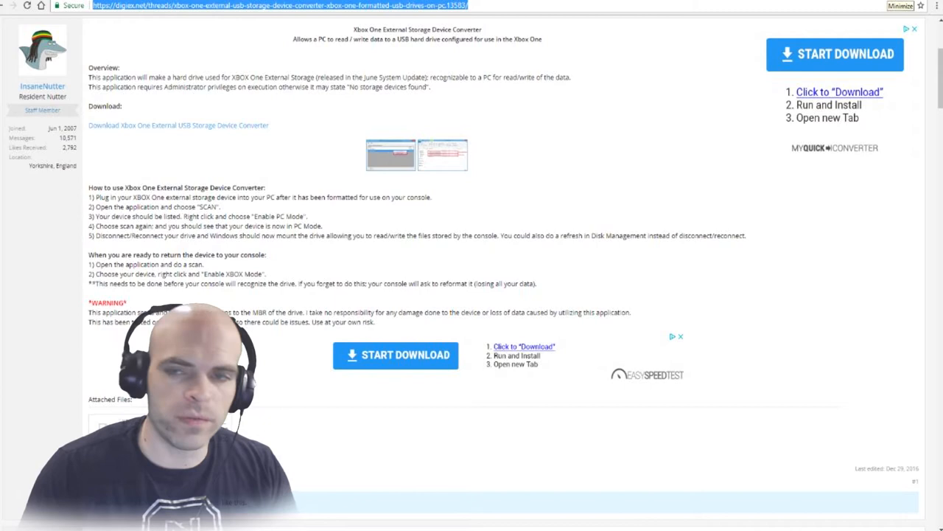
left_click(899, 6)
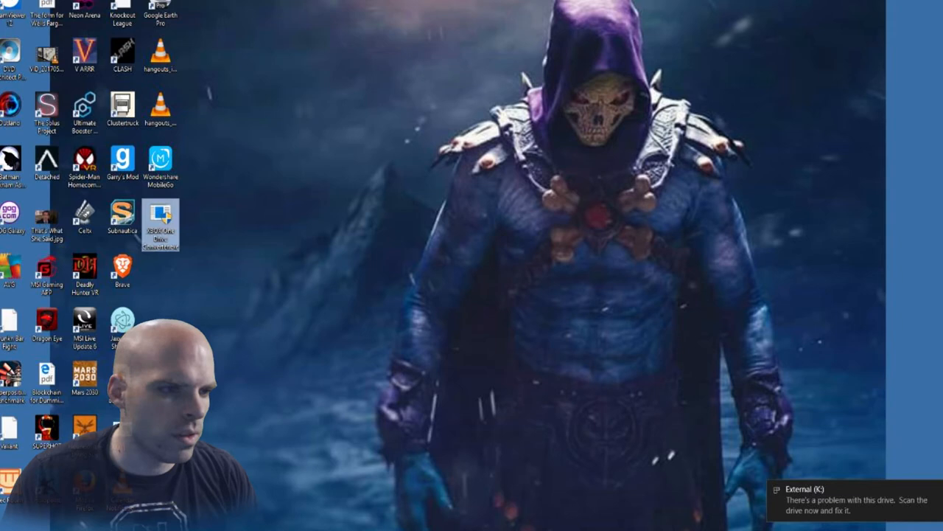
Launch XBOX One External Storage Device Converter from the desktop so it scans for the drive
double_click(161, 222)
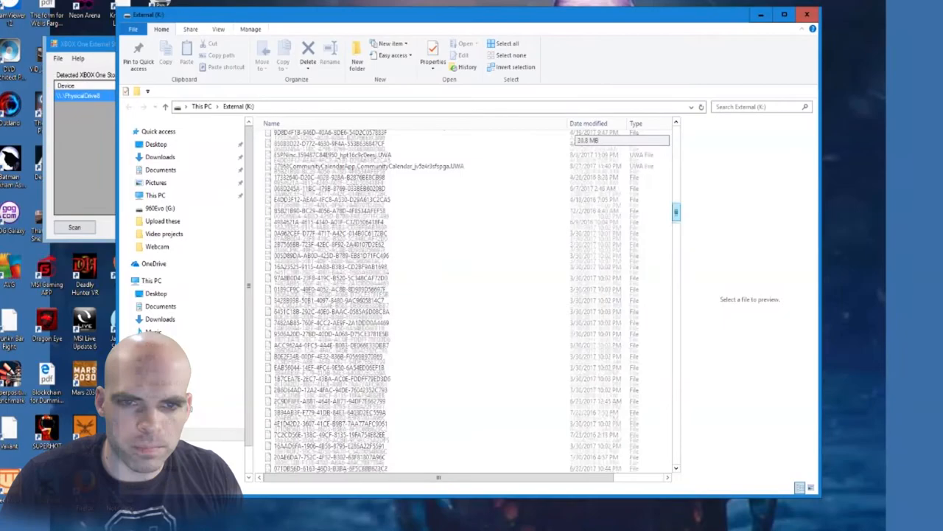
Browse the game files on External (E:) and close the File Explorer window
scroll("down", 3)
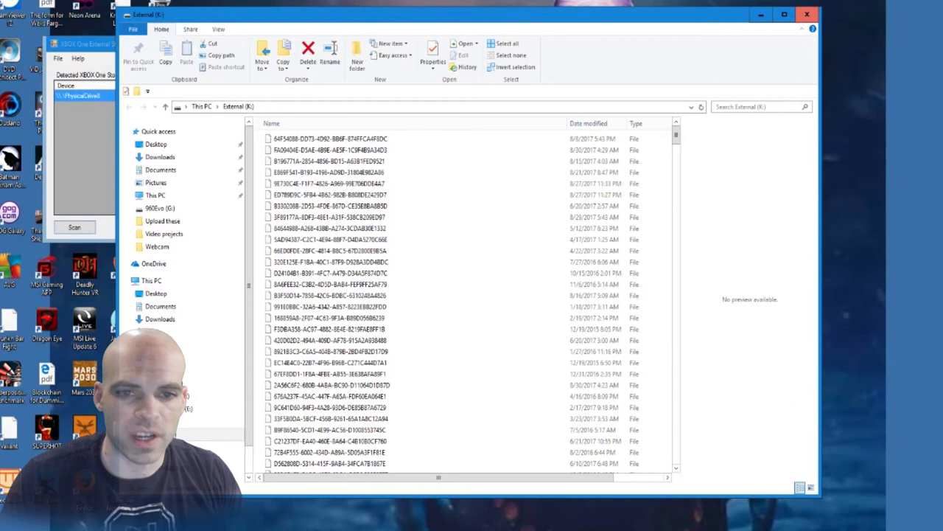
left_click(808, 15)
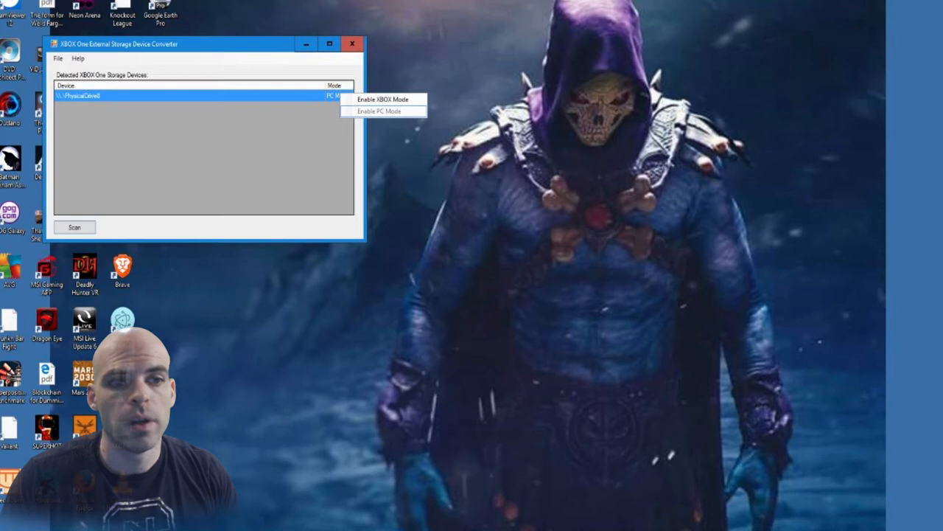
Set the detected PhysicalDevice drive to Enable XBOX Mode for console use
left_click(382, 99)
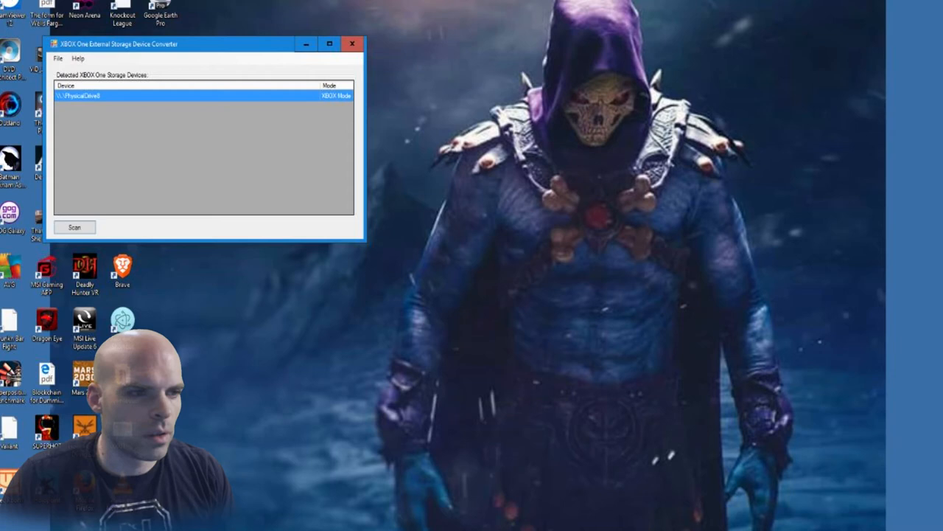